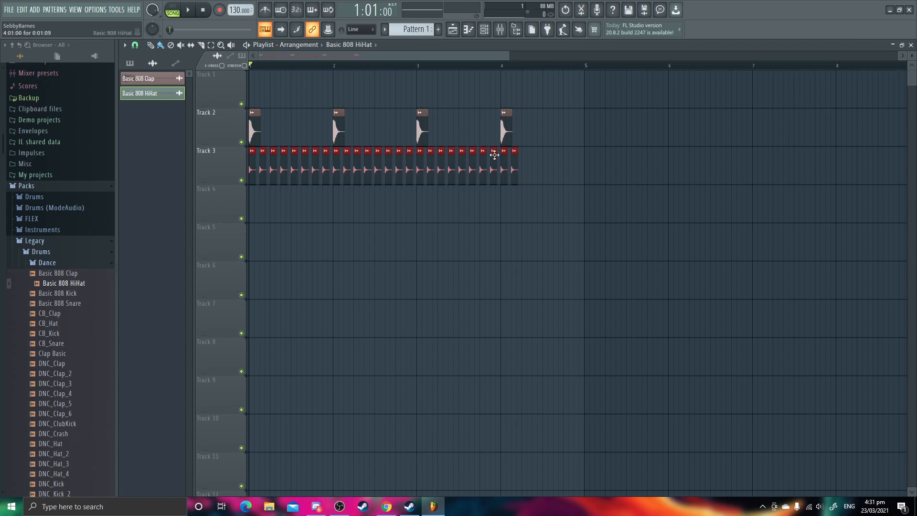
Raise the project tempo to 400 BPM, playing the clap and hi-hat loop to check it.
{"action": "left_click", "coordinate": [186, 10]}
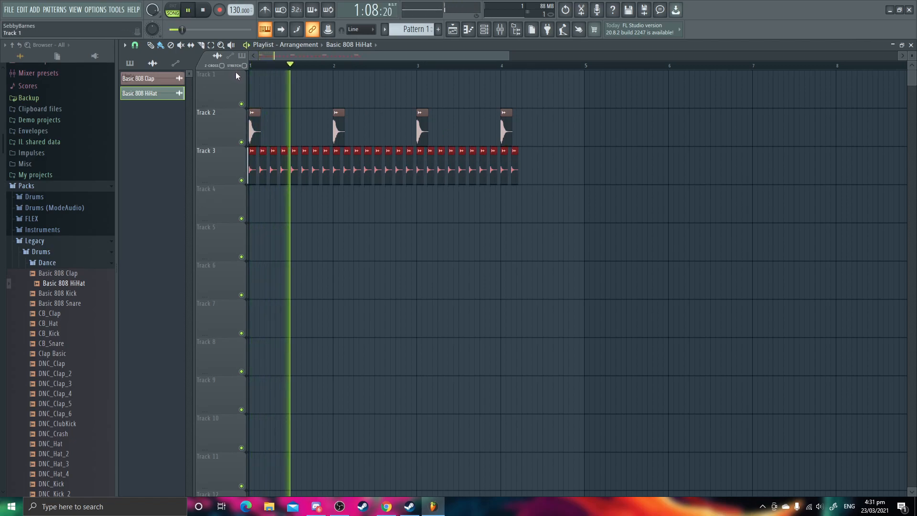
{"action": "left_click", "coordinate": [186, 10]}
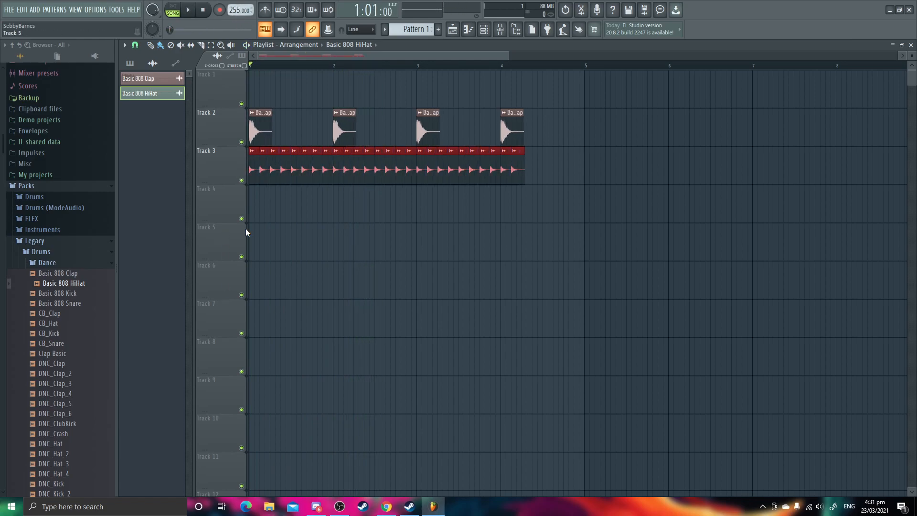
{"action": "left_click", "coordinate": [186, 10]}
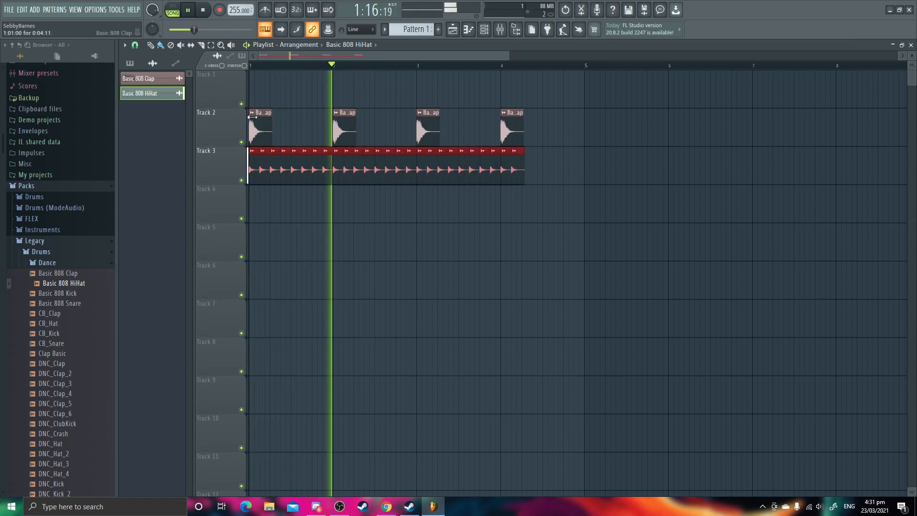
{"action": "left_click", "coordinate": [202, 10]}
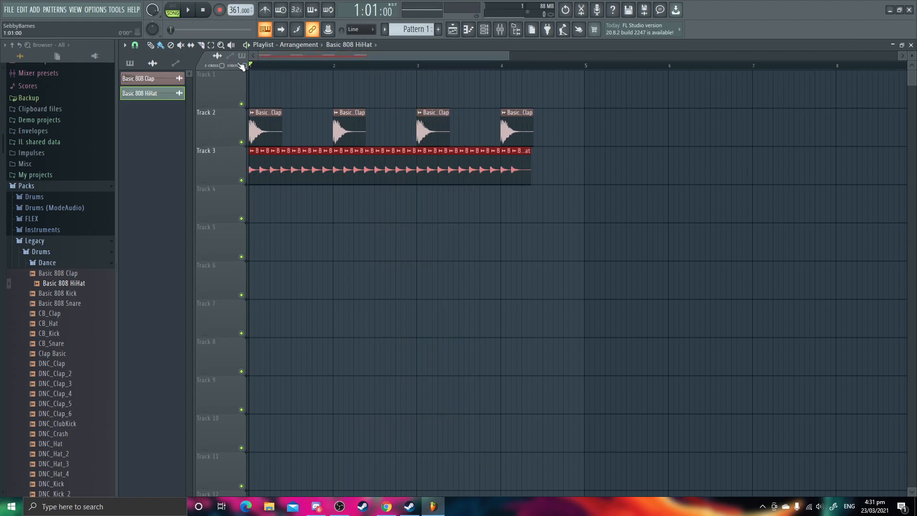
{"action": "left_click", "coordinate": [186, 11]}
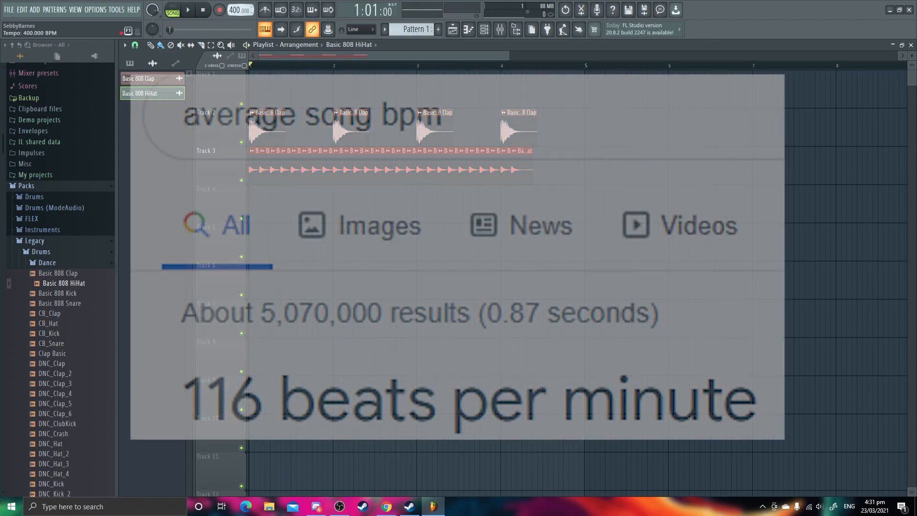
{"action": "left_click", "coordinate": [187, 10]}
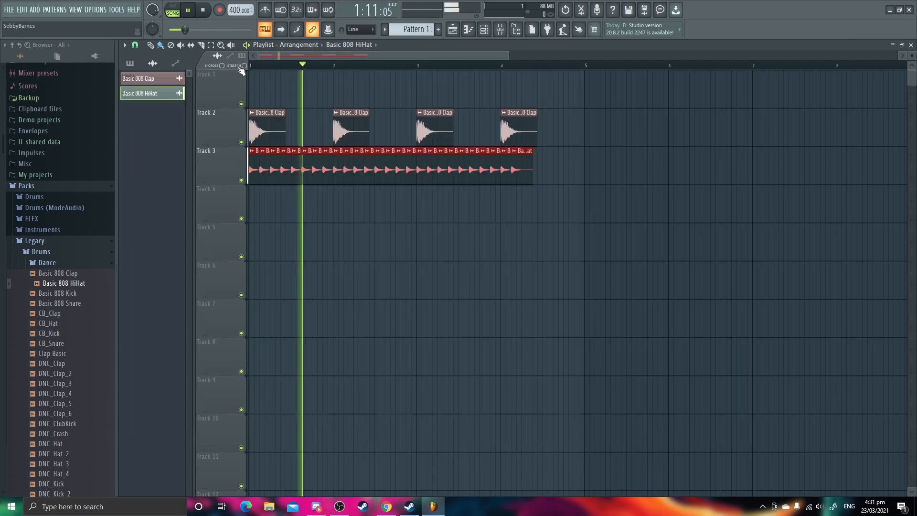
{"action": "left_click", "coordinate": [203, 10]}
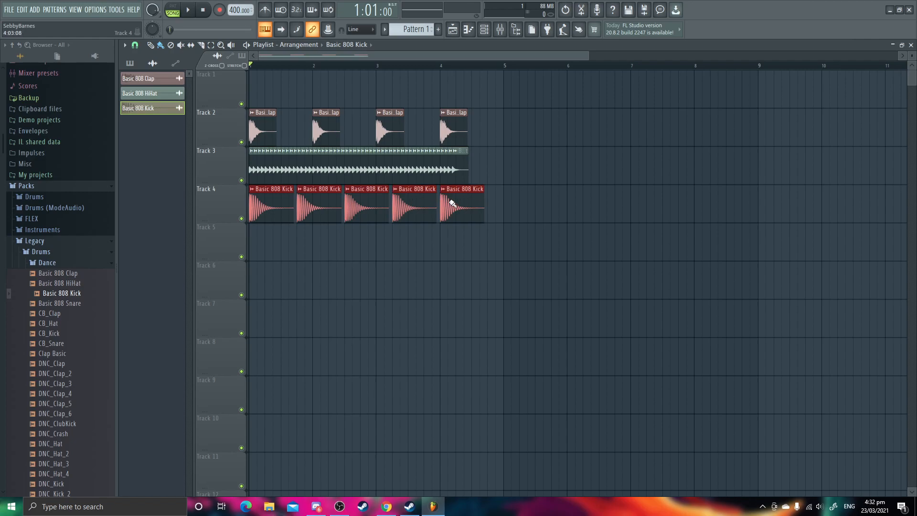
Add a Basic 808 Kick on Track 4 and paint more clap, hi-hat and kick clips along the playlist.
{"action": "left_click", "coordinate": [186, 10]}
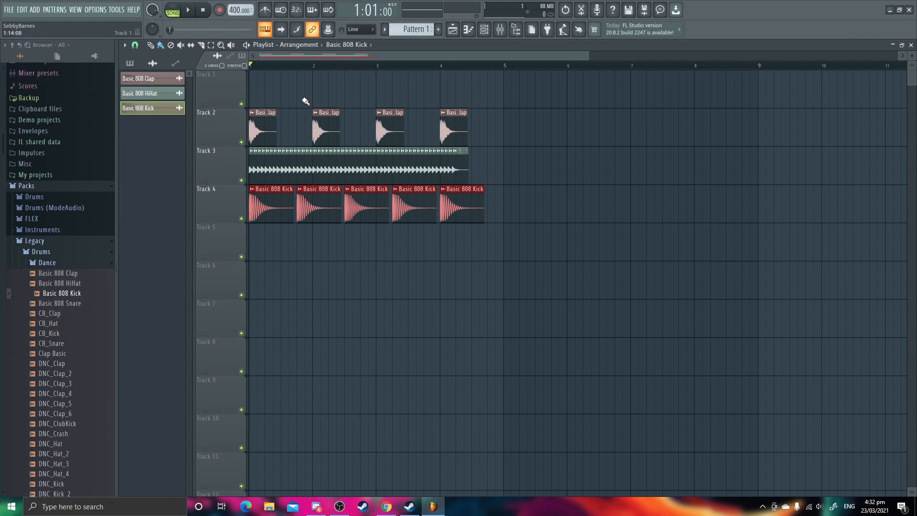
{"action": "left_click", "coordinate": [188, 10]}
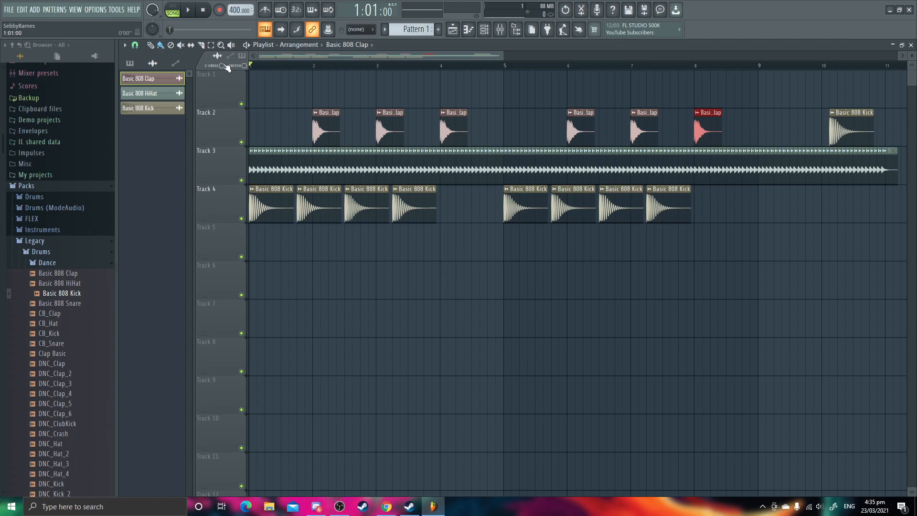
{"action": "left_click", "coordinate": [188, 10]}
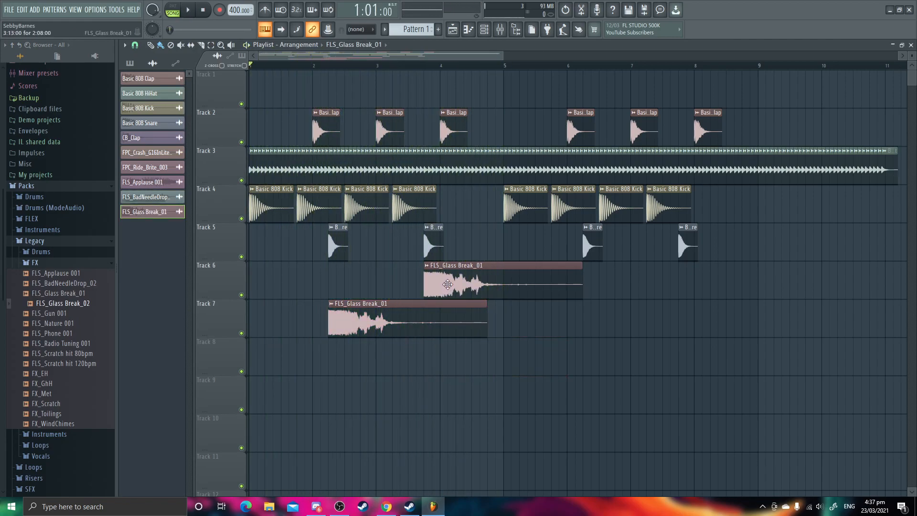
{"action": "mouse_move", "coordinate": [373, 271]}
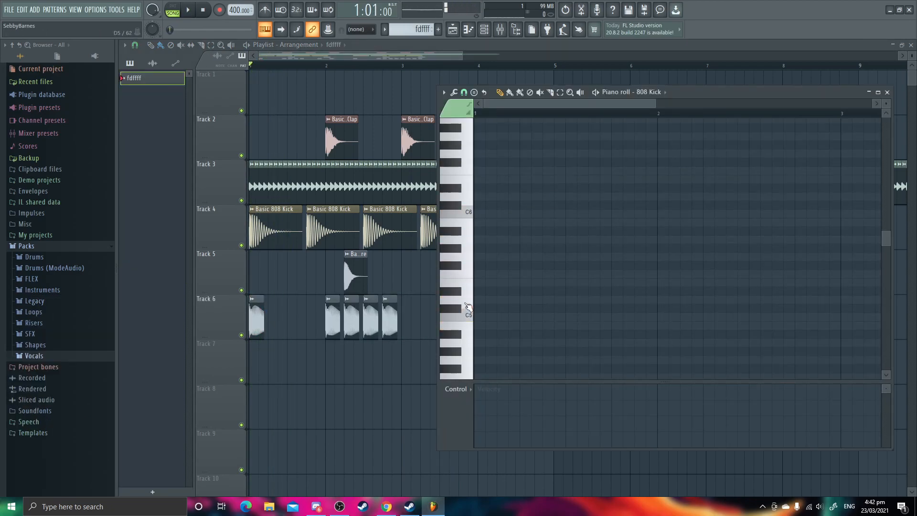
Pencil in scattered short notes at various pitches across about two bars of the fdffff pattern.
{"action": "left_click", "coordinate": [541, 144]}
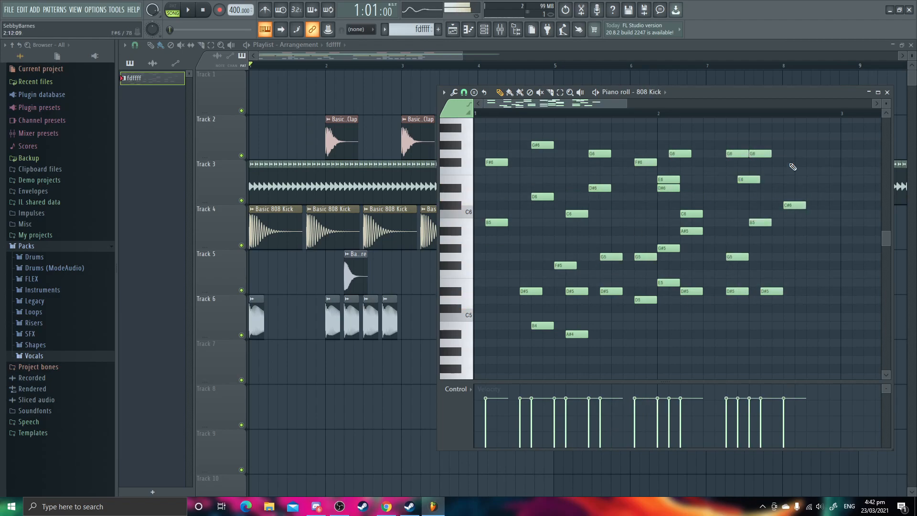
{"action": "left_click", "coordinate": [186, 10]}
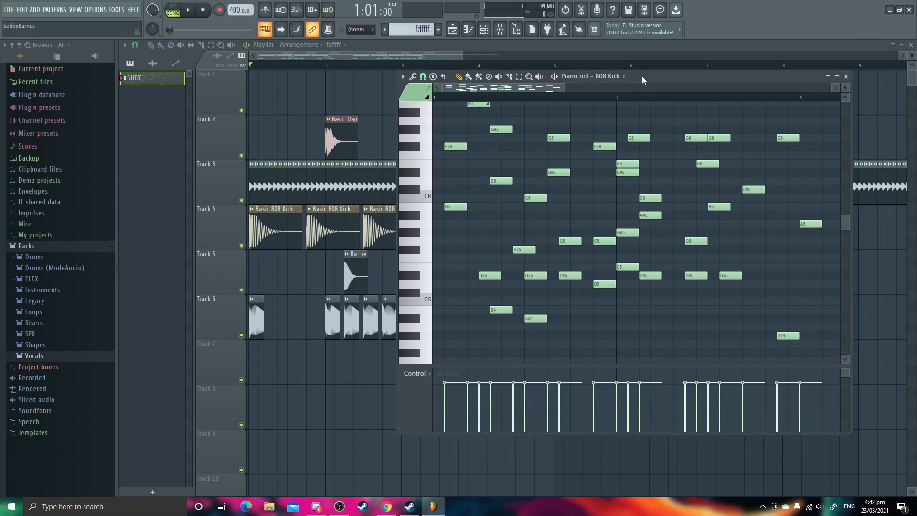
Paint several copies of the fdffff melody pattern clip along Track 1 of the Playlist.
{"action": "left_click", "coordinate": [187, 10]}
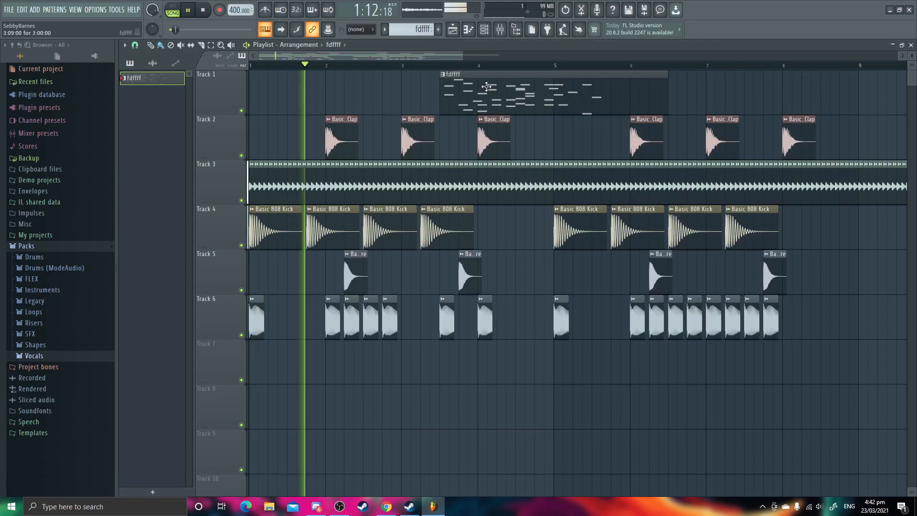
{"action": "left_click", "coordinate": [187, 10]}
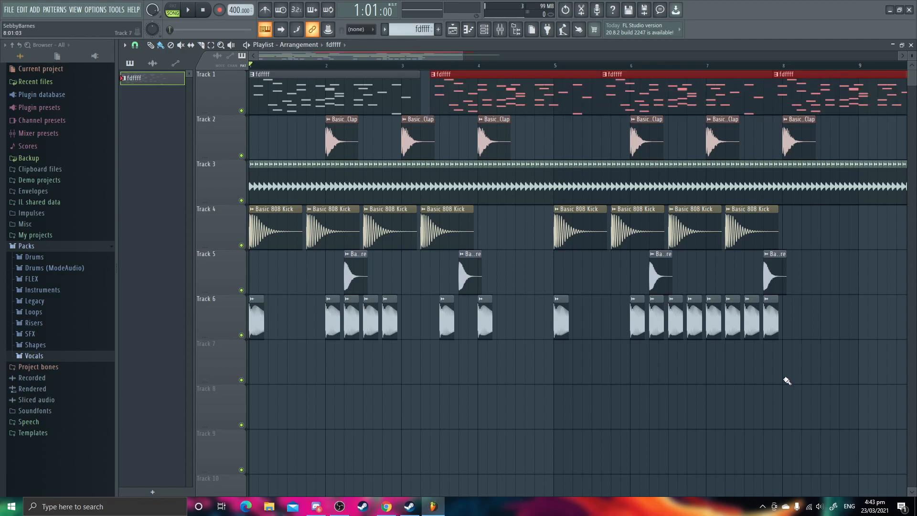
{"action": "left_click", "coordinate": [186, 10]}
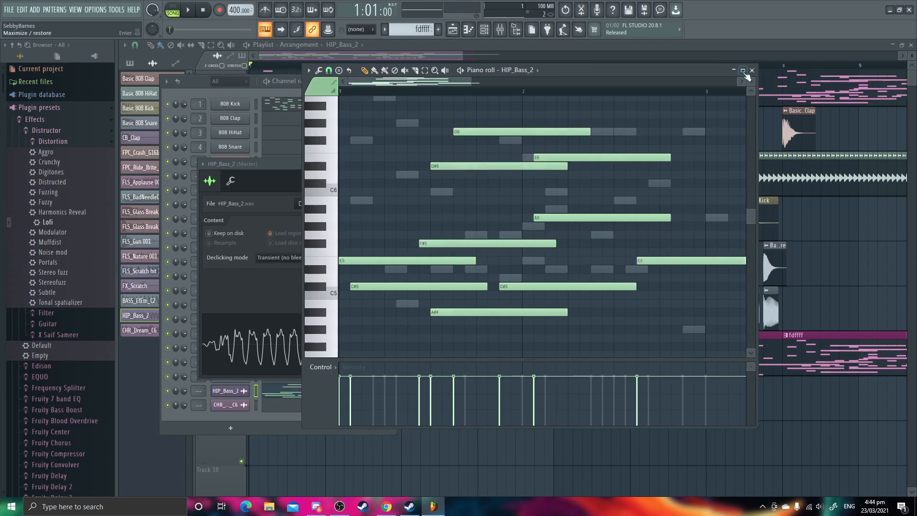
Maximize the HIP_Bass_2 Piano roll holding the long sustained bass notes.
{"action": "left_click", "coordinate": [752, 70]}
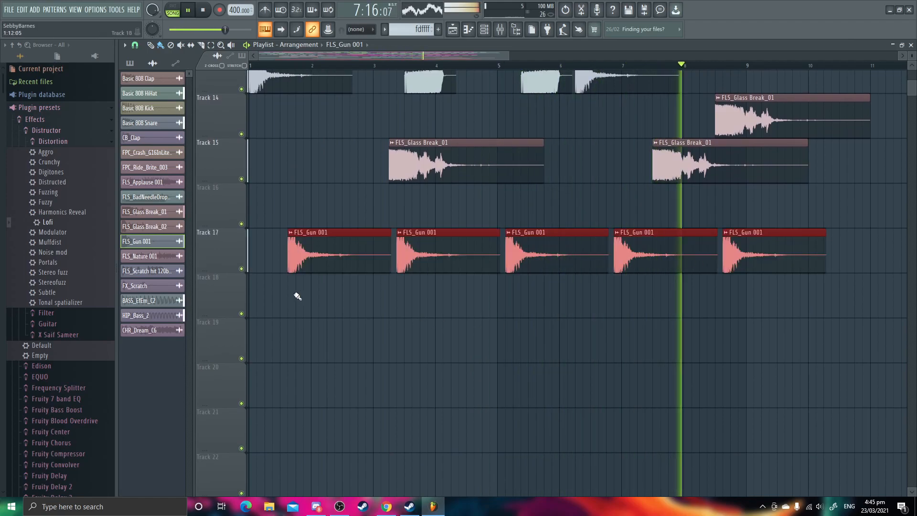
Paint FLS_Gun 001 and FX_Scratch clips onto Tracks 17 through 28.
{"action": "scroll", "scroll_direction": "down", "scroll_amount": 3}
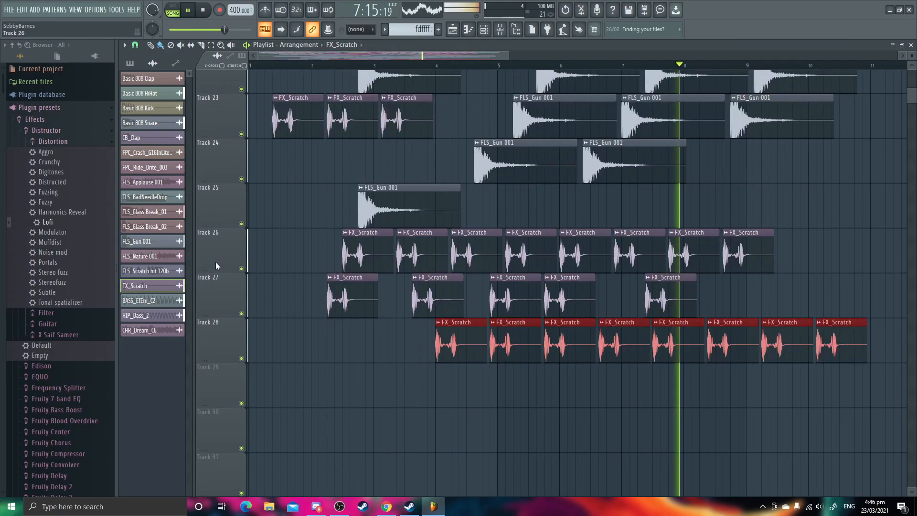
{"action": "left_click", "coordinate": [146, 299]}
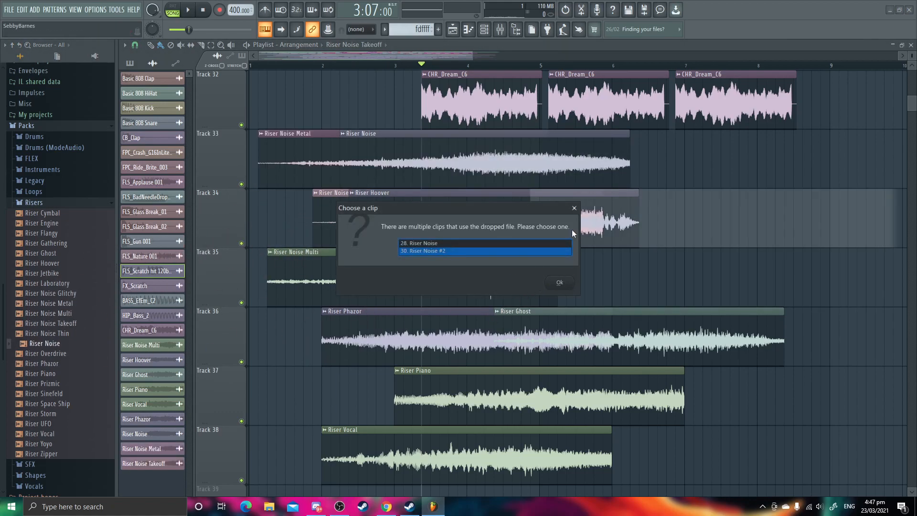
Place Riser Noise Takeoff and other riser samples across Tracks 33–38, confirming the clip choice.
{"action": "left_click", "coordinate": [558, 281]}
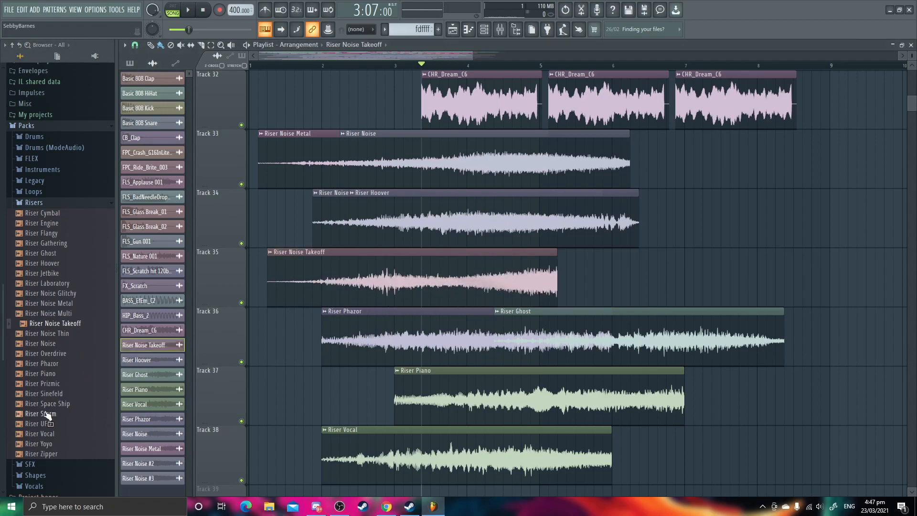
{"action": "left_click", "coordinate": [48, 404]}
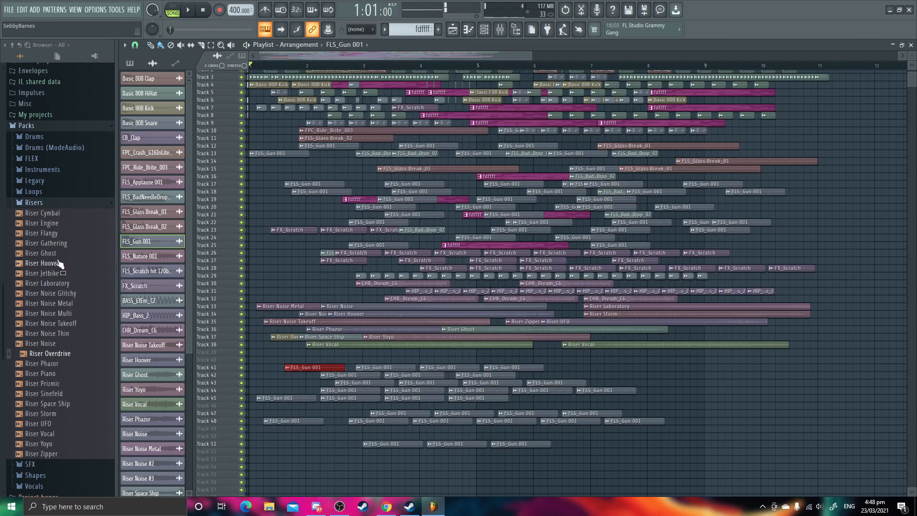
Add FLS_Gun 001 clips on Track 39 and drag an HQ shape sample from Packs > Shapes onto a lower track.
{"action": "scroll", "scroll_direction": "up", "scroll_amount": 3}
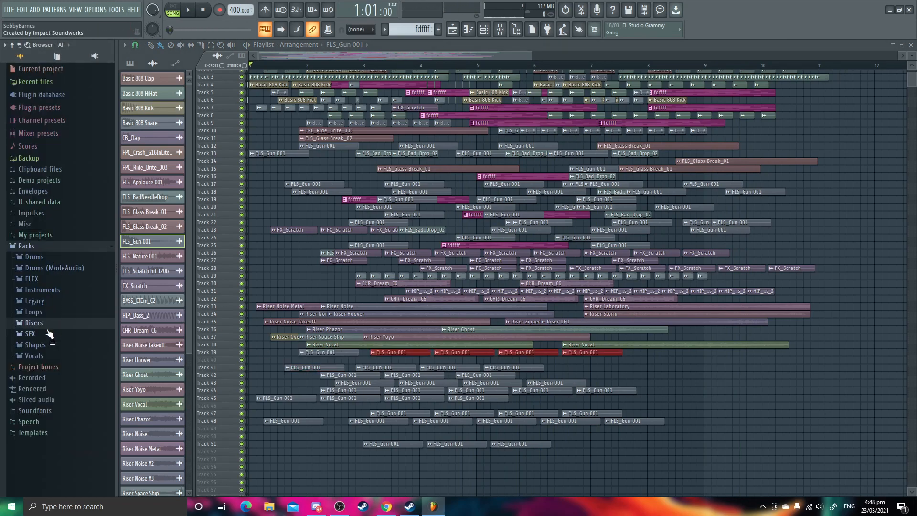
{"action": "left_click", "coordinate": [35, 345]}
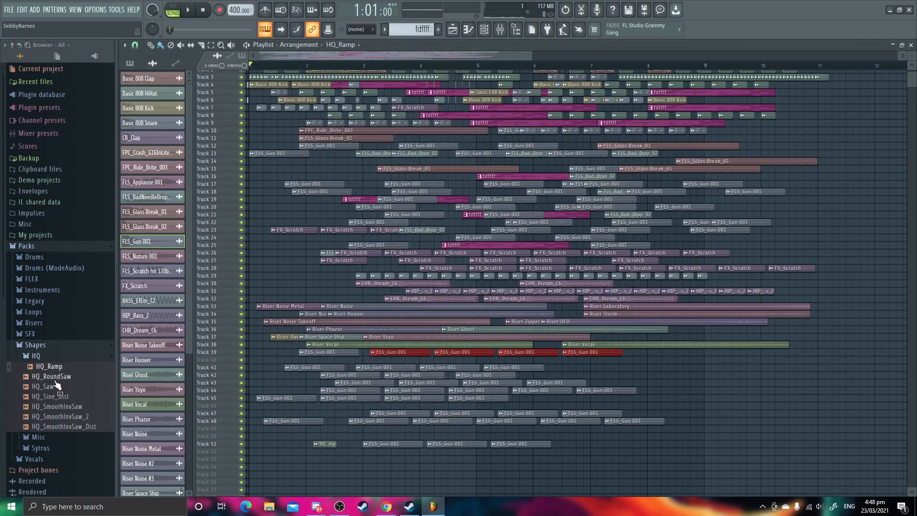
{"action": "left_click", "coordinate": [52, 376]}
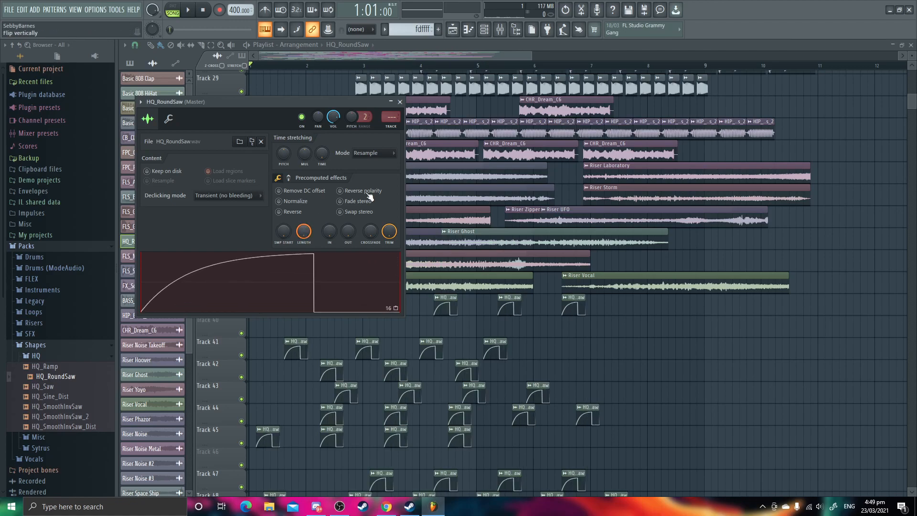
Delete the HQ_RoundSaw channel via its right-click menu and confirm.
{"action": "right_click", "coordinate": [140, 241]}
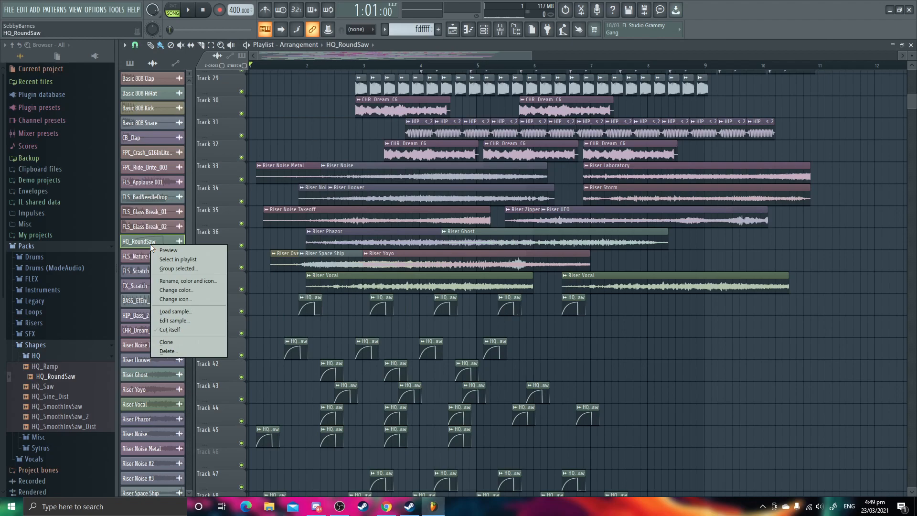
{"action": "left_click", "coordinate": [167, 351]}
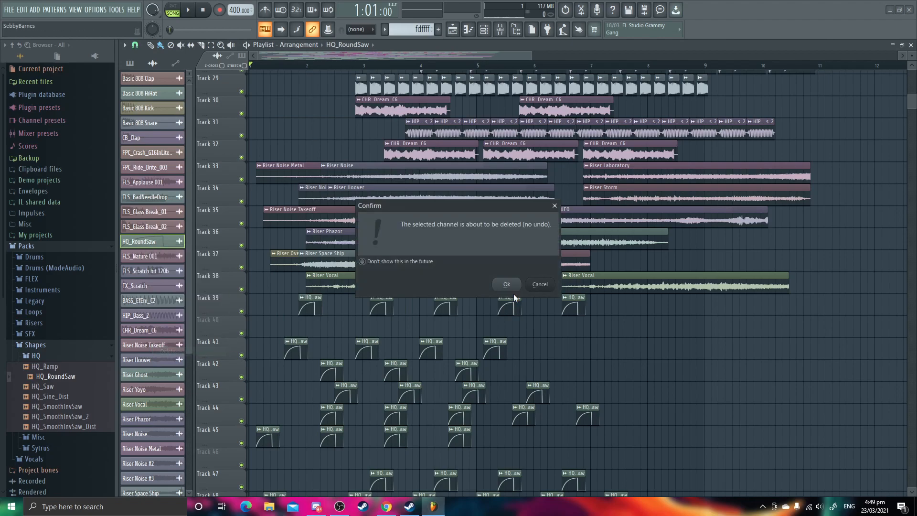
{"action": "left_click", "coordinate": [506, 284]}
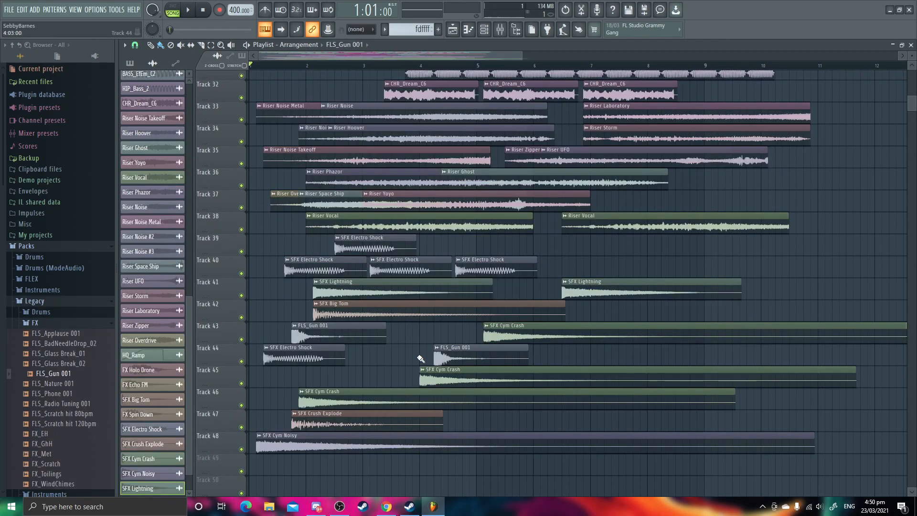
Fill Tracks 39–59 with SFX hits and FLS_Gun 001 clips, then play the full arrangement.
{"action": "scroll", "scroll_direction": "up", "scroll_amount": 3}
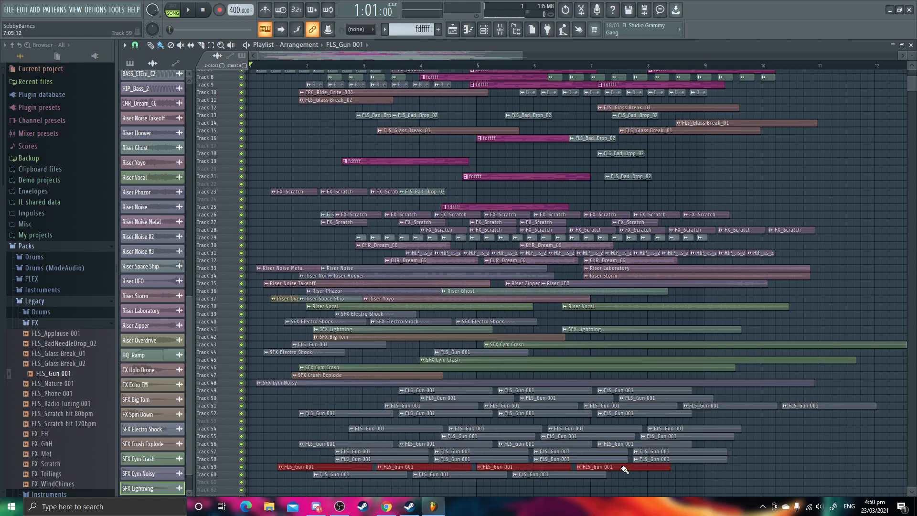
{"action": "left_click", "coordinate": [187, 10]}
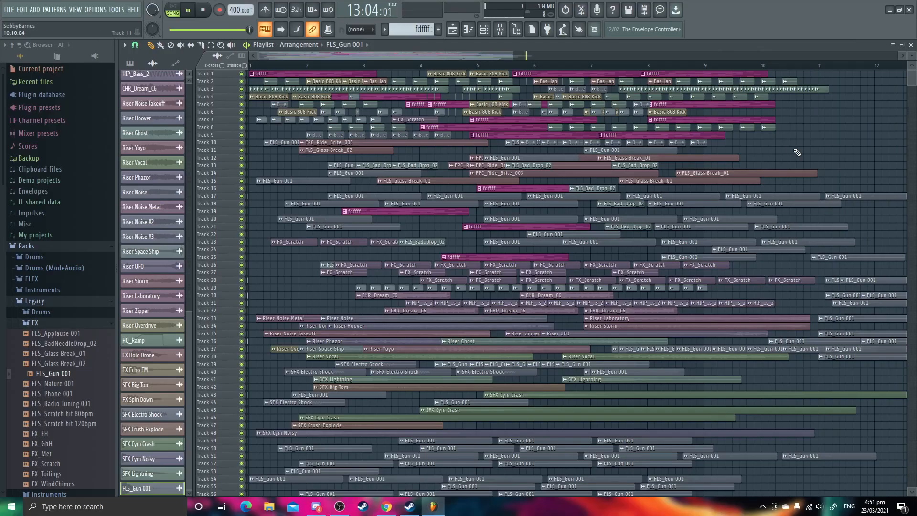